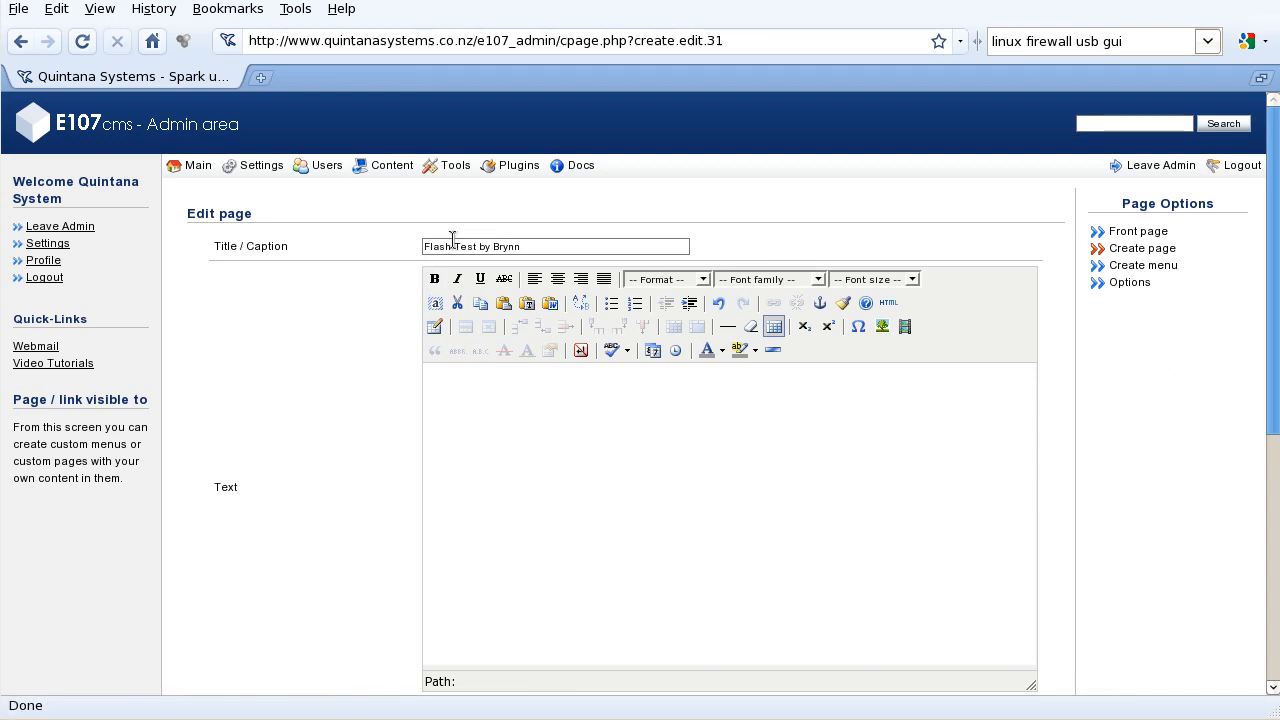
{"action": "mouse_move", "coordinate": [548, 488]}
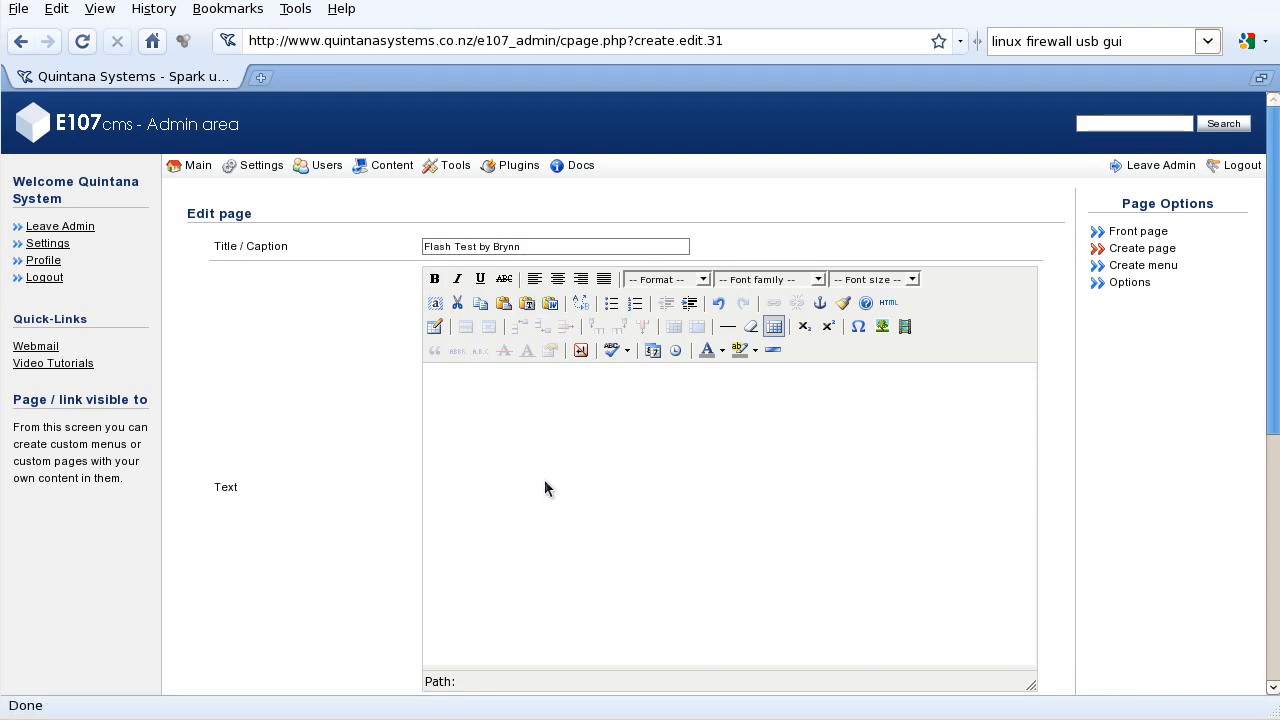
Begin inserting embedded Flash media at the insertion point in the page body.
{"action": "left_click", "coordinate": [904, 326]}
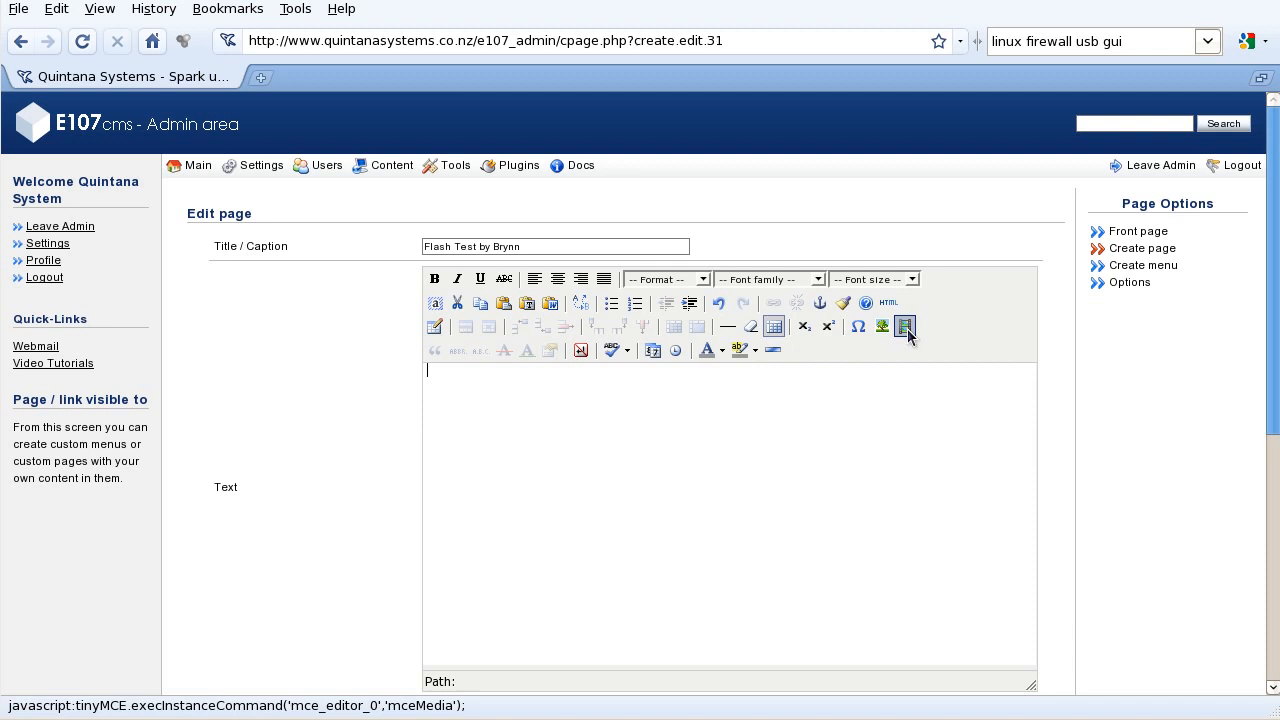
{"action": "mouse_move", "coordinate": [904, 326]}
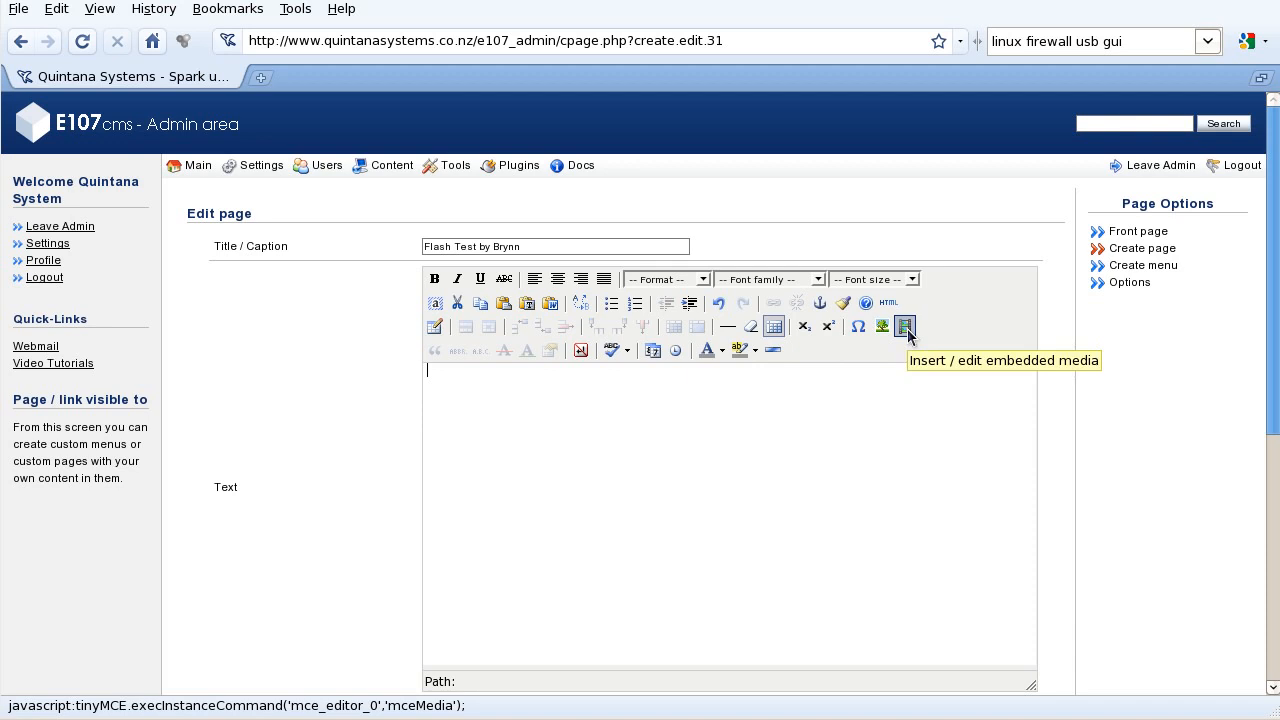
{"action": "left_click", "coordinate": [904, 326]}
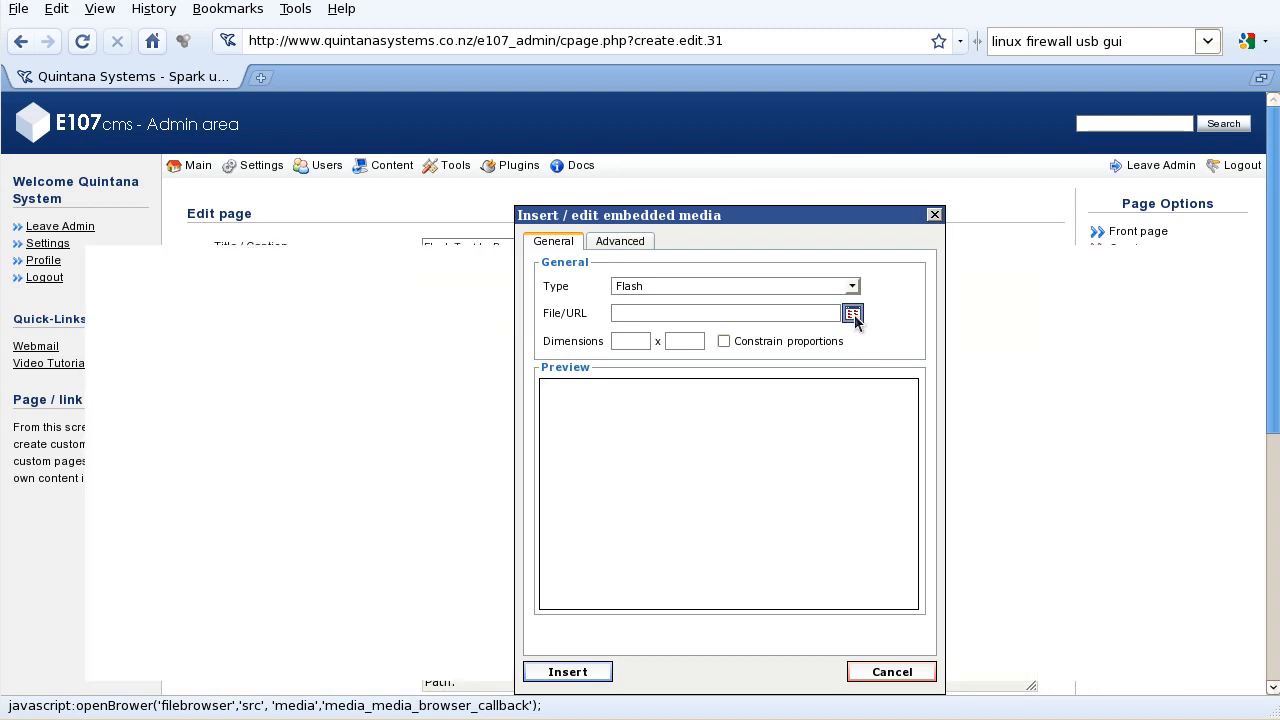
Select demo_flash_movie.swf from the server's custom images folder as the media source.
{"action": "left_click", "coordinate": [852, 312]}
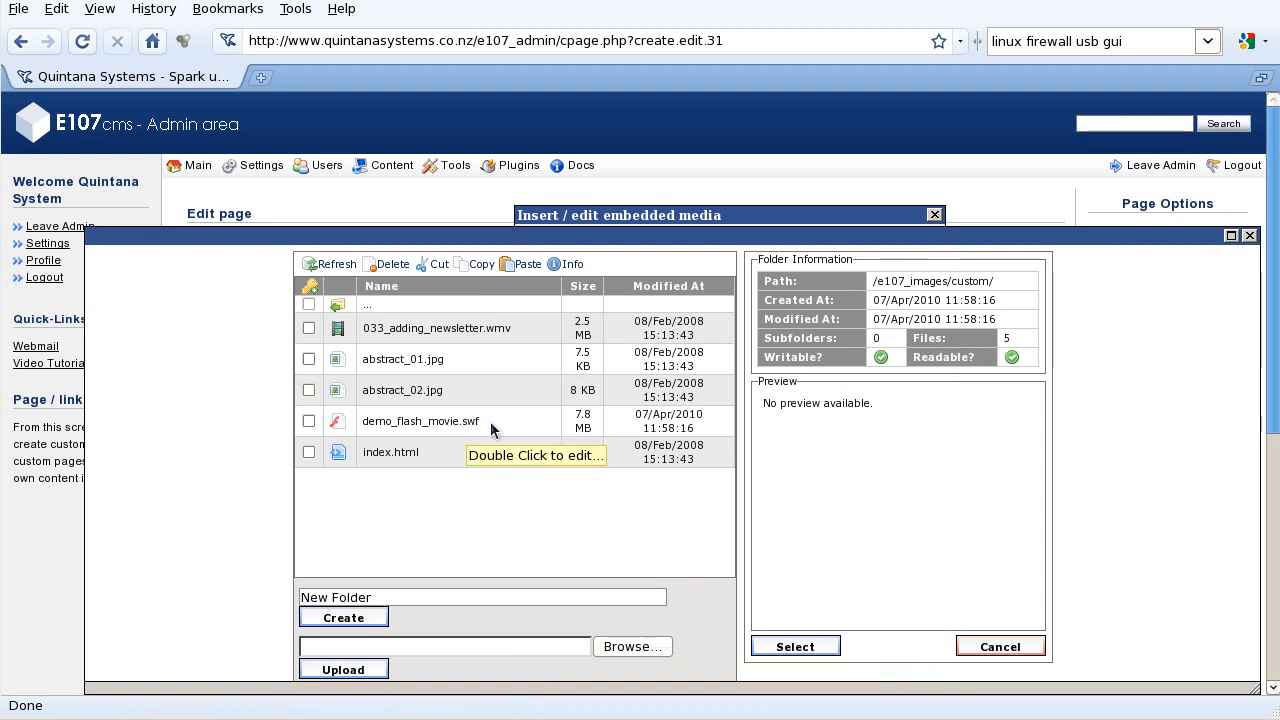
{"action": "mouse_move", "coordinate": [460, 420]}
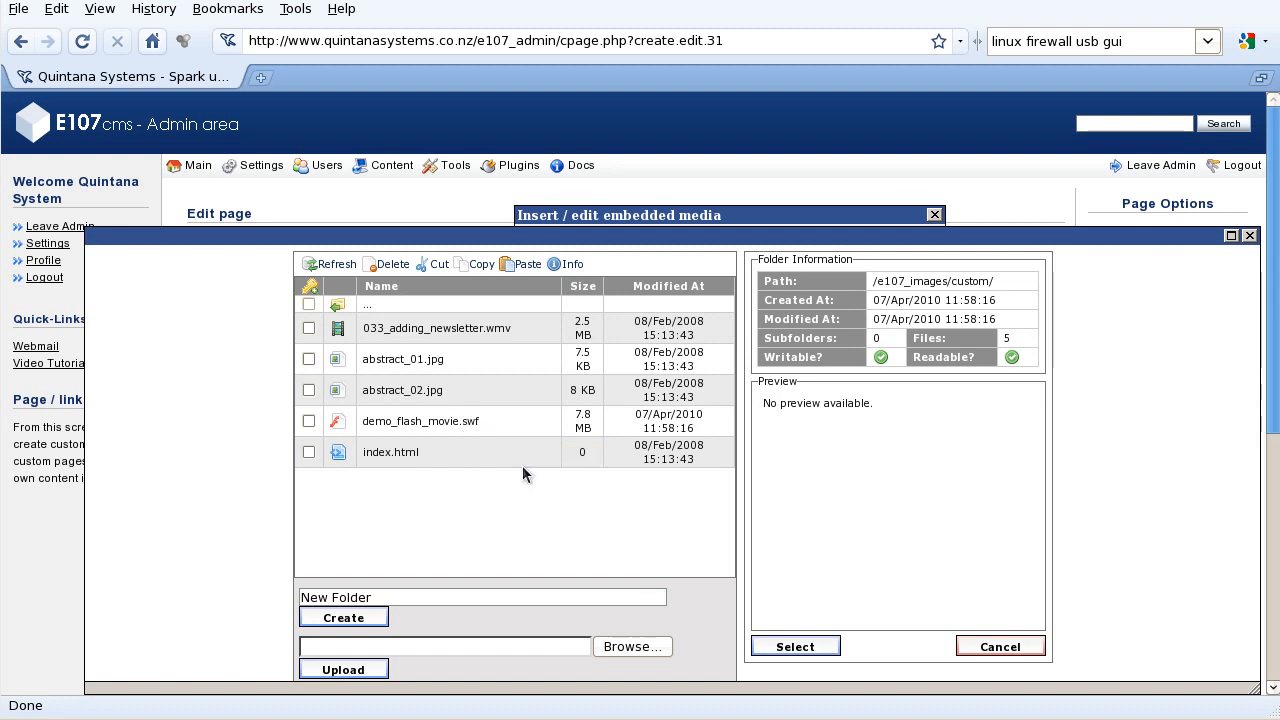
{"action": "mouse_move", "coordinate": [604, 676]}
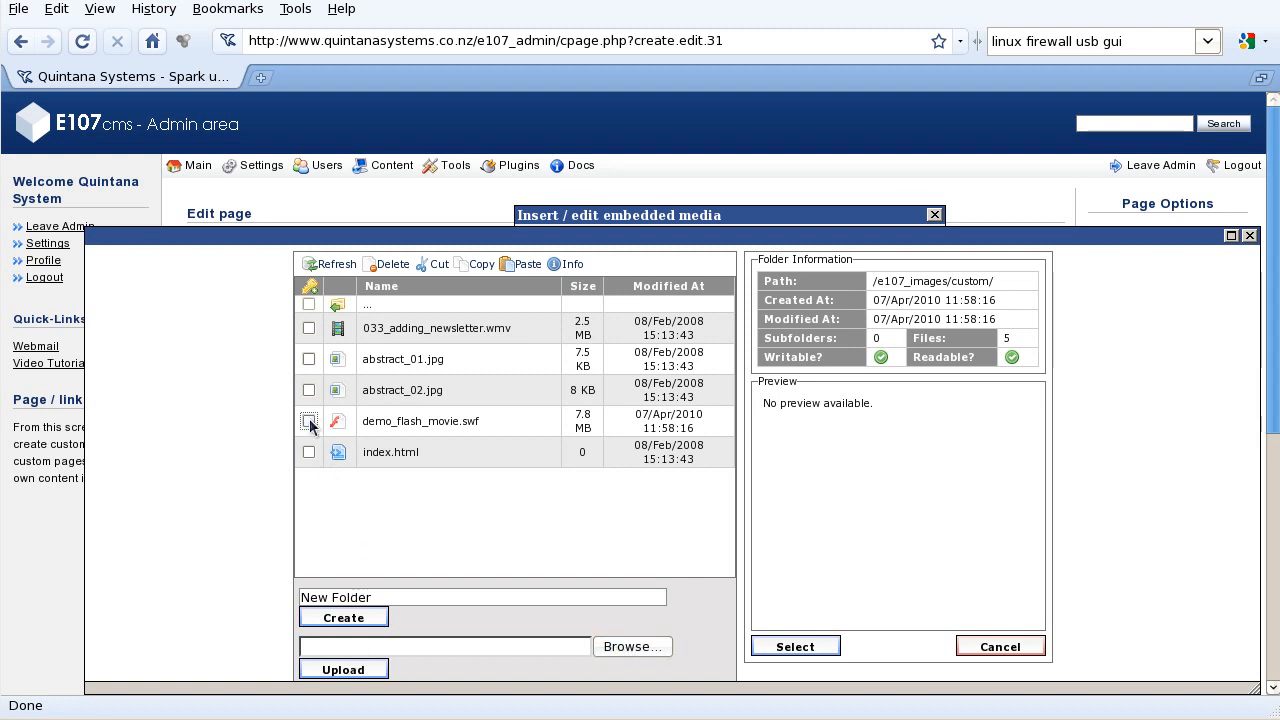
{"action": "left_click", "coordinate": [308, 420]}
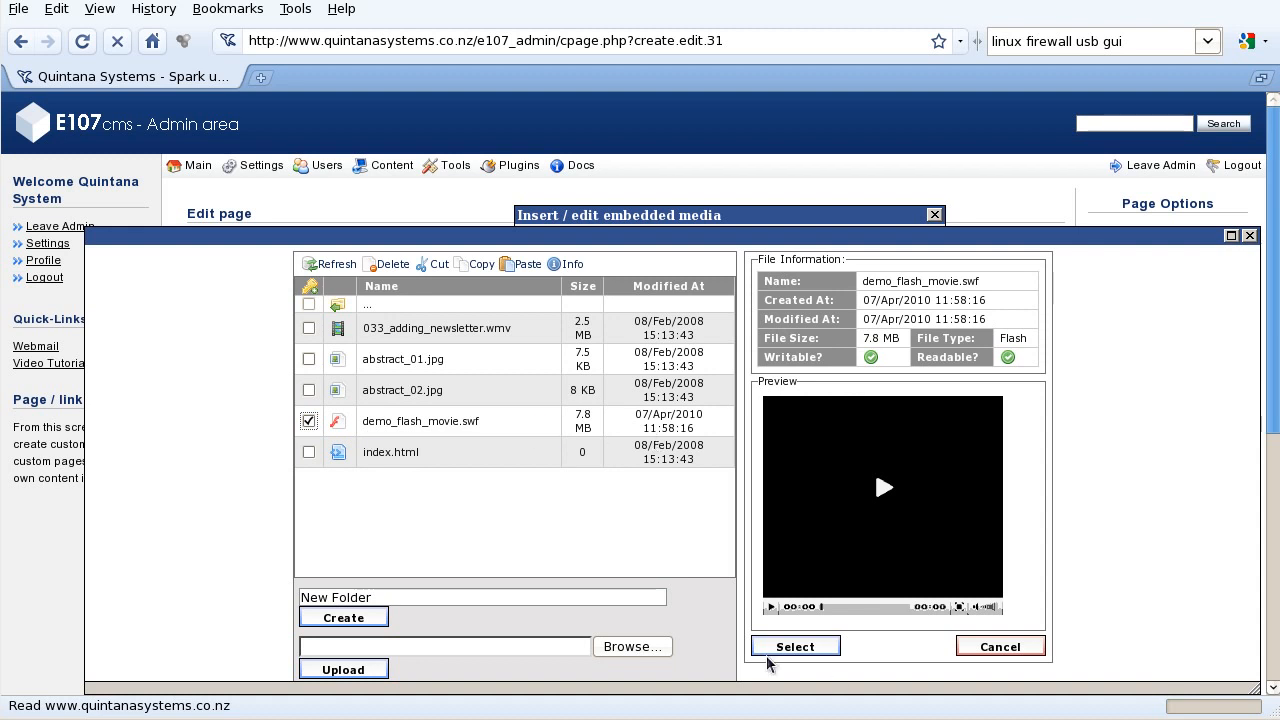
{"action": "left_click", "coordinate": [794, 644]}
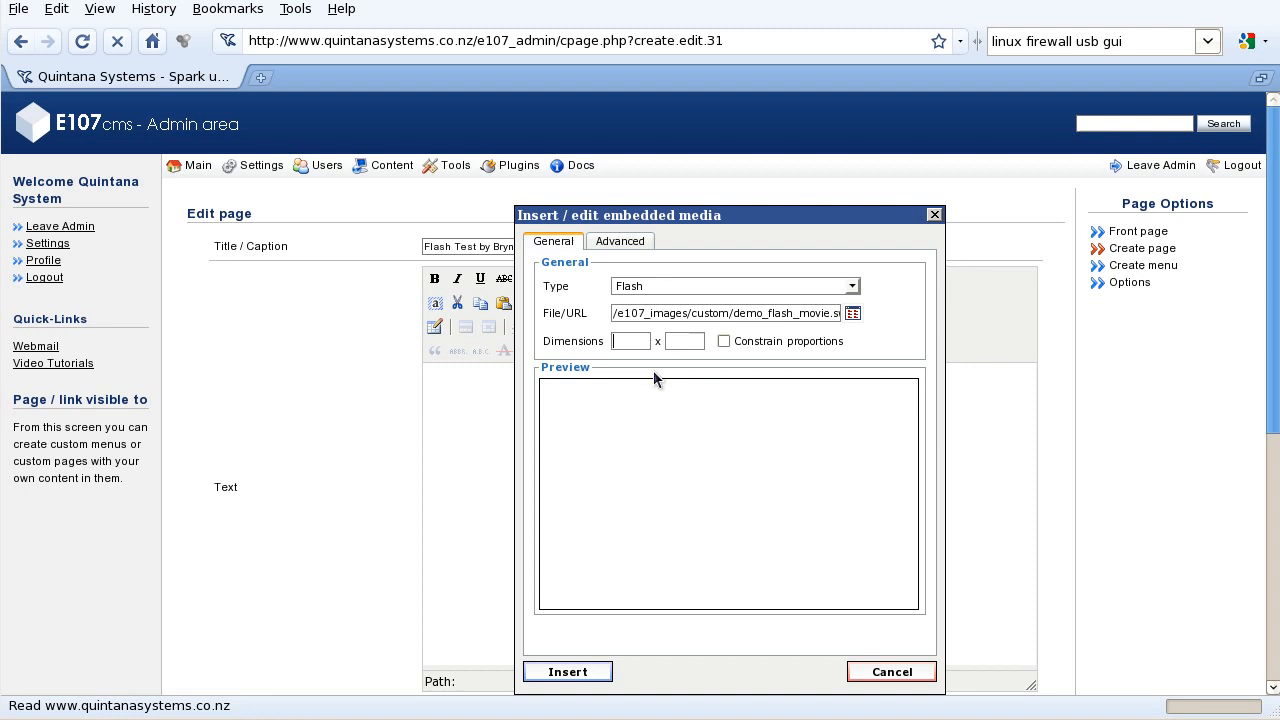
Insert the demo Flash movie into the page text at 340 x 240.
{"action": "type", "text": "340"}
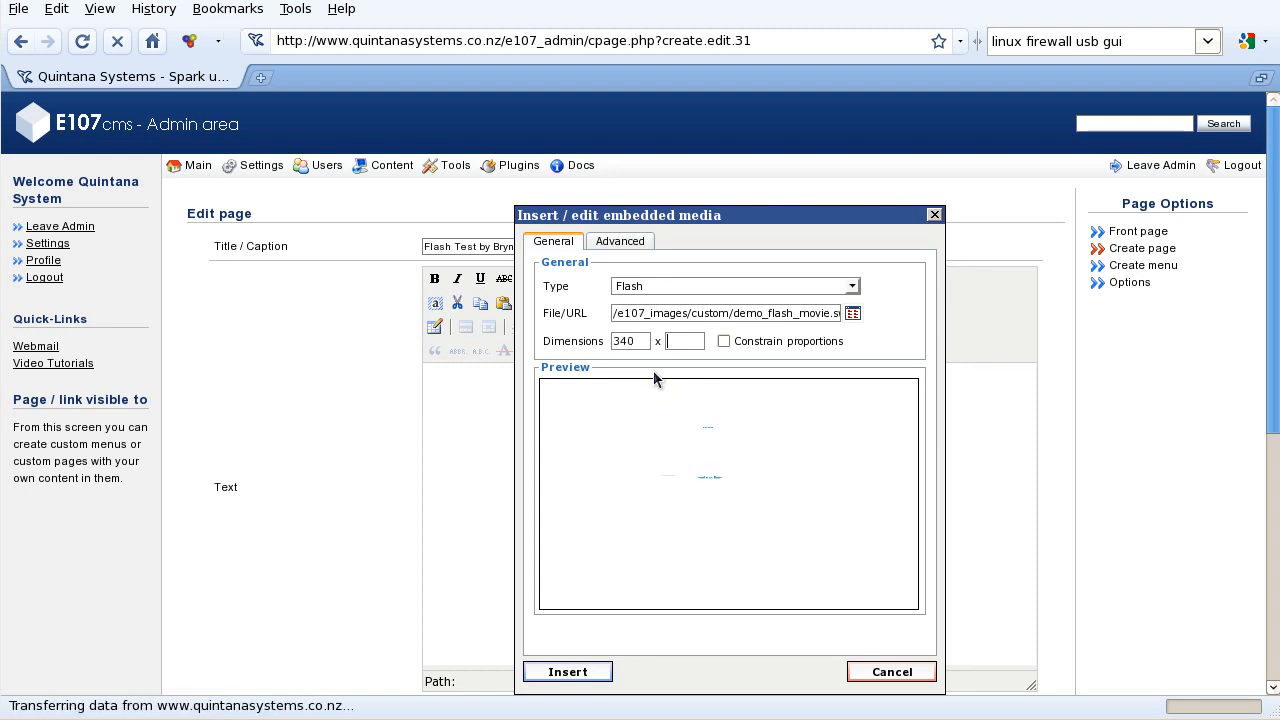
{"action": "type", "text": "240"}
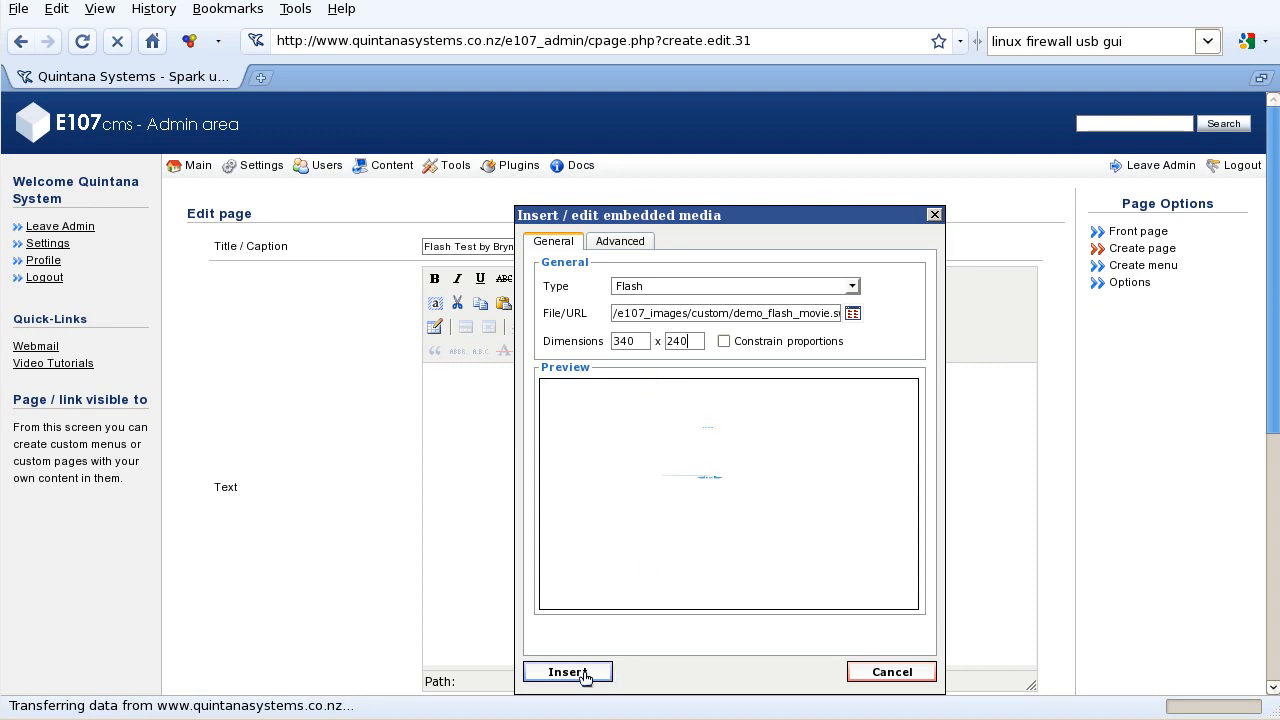
{"action": "left_click", "coordinate": [568, 672]}
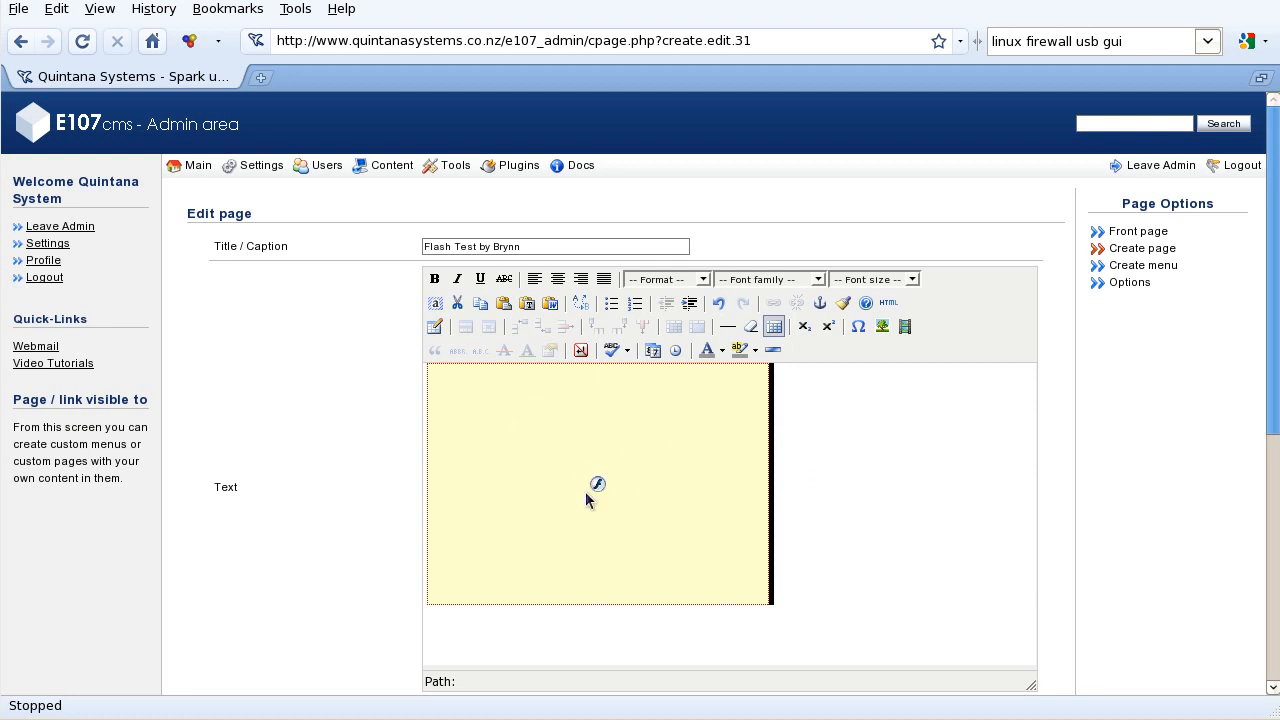
Update the Flash Test by Brynn page so it reports successfully saved.
{"action": "scroll", "scroll_direction": "down", "scroll_amount": 3}
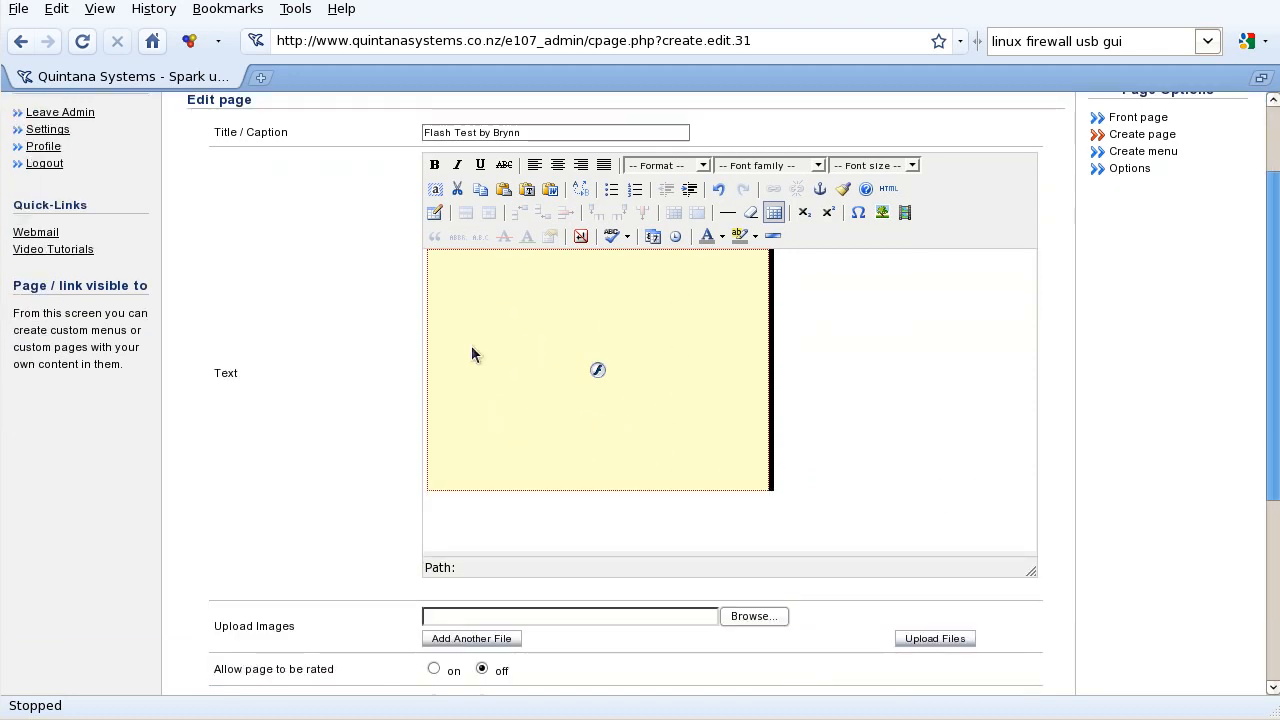
{"action": "scroll", "scroll_direction": "down", "scroll_amount": 3}
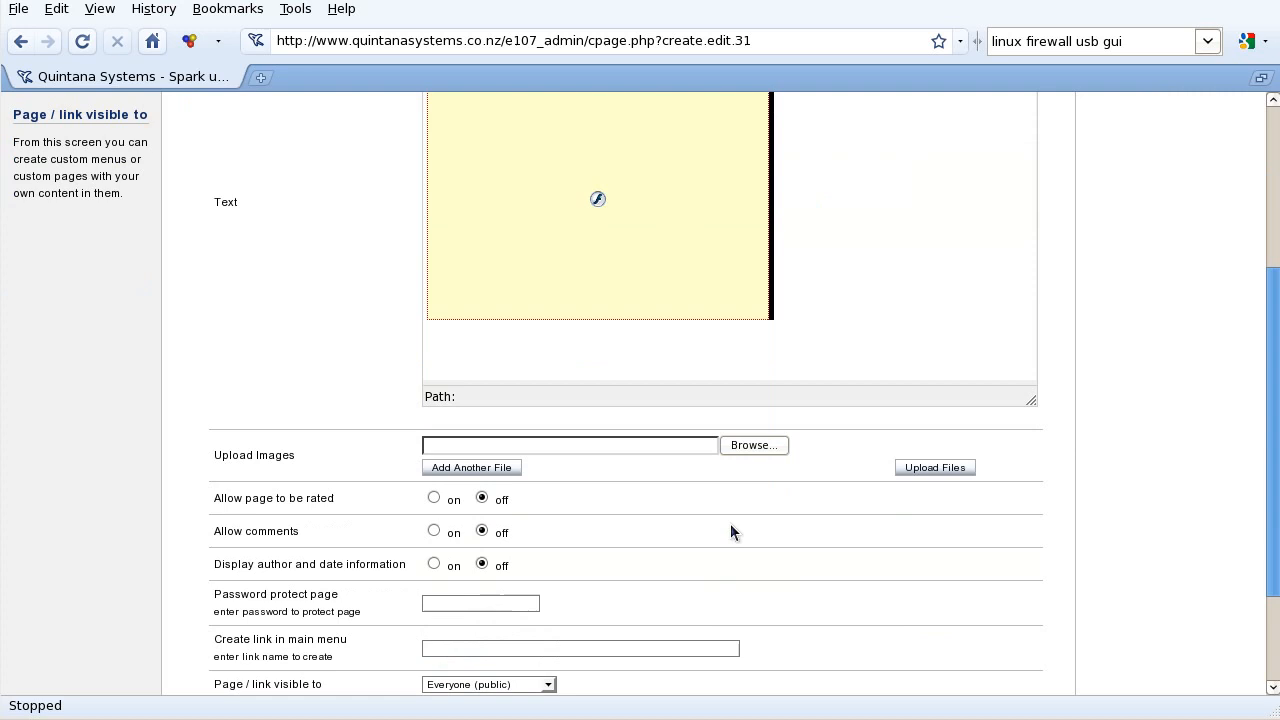
{"action": "scroll", "scroll_direction": "down", "scroll_amount": 3}
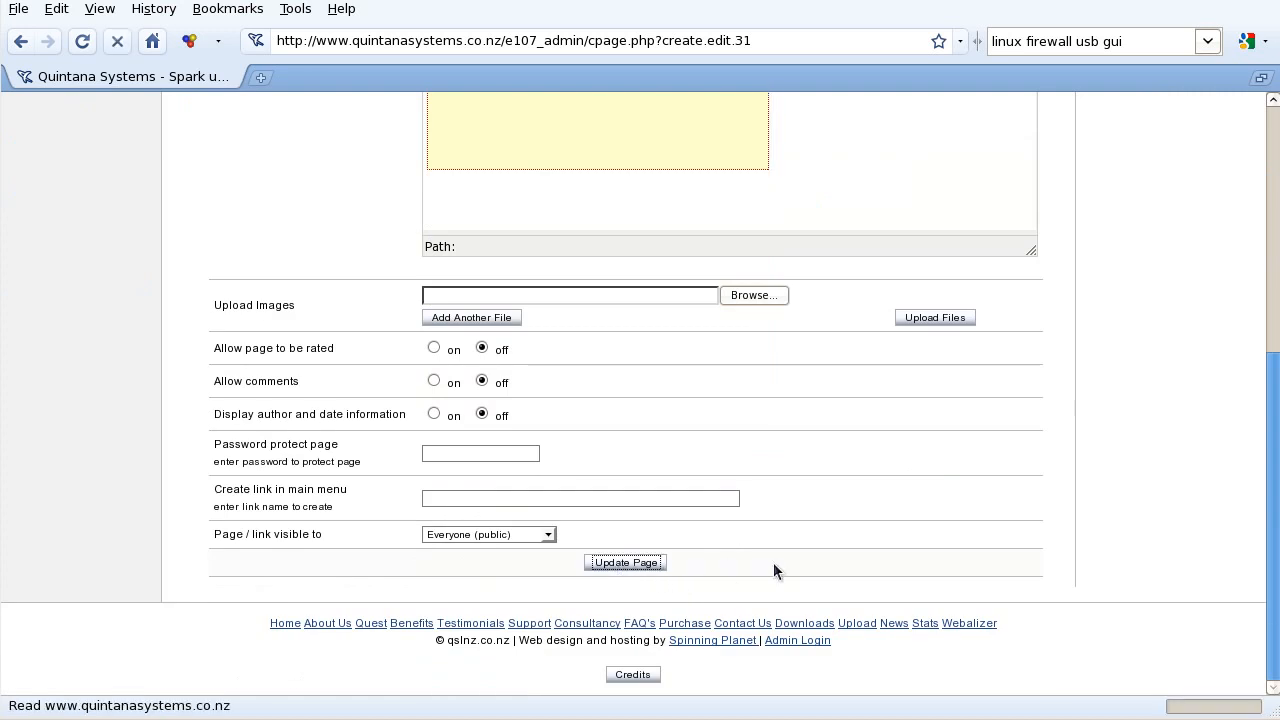
{"action": "left_click", "coordinate": [624, 562]}
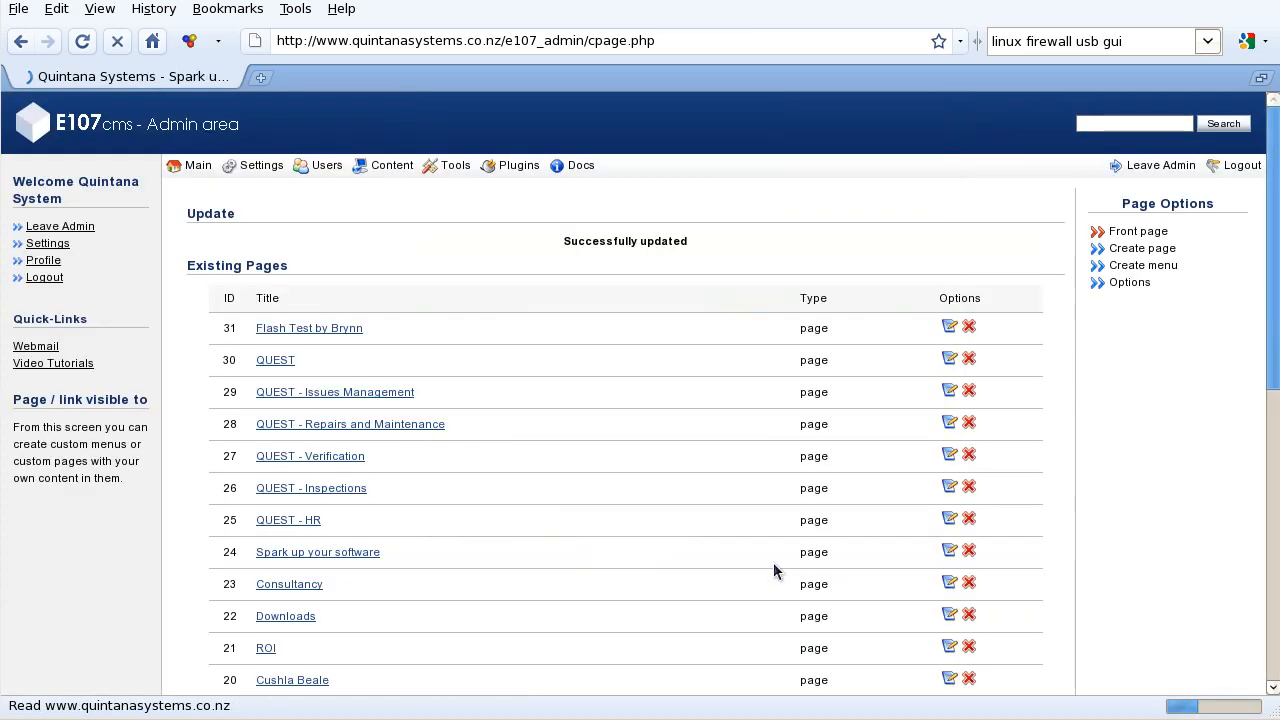
Show the public Flash Test by Brynn page with its Flash movie playing.
{"action": "left_click", "coordinate": [308, 328]}
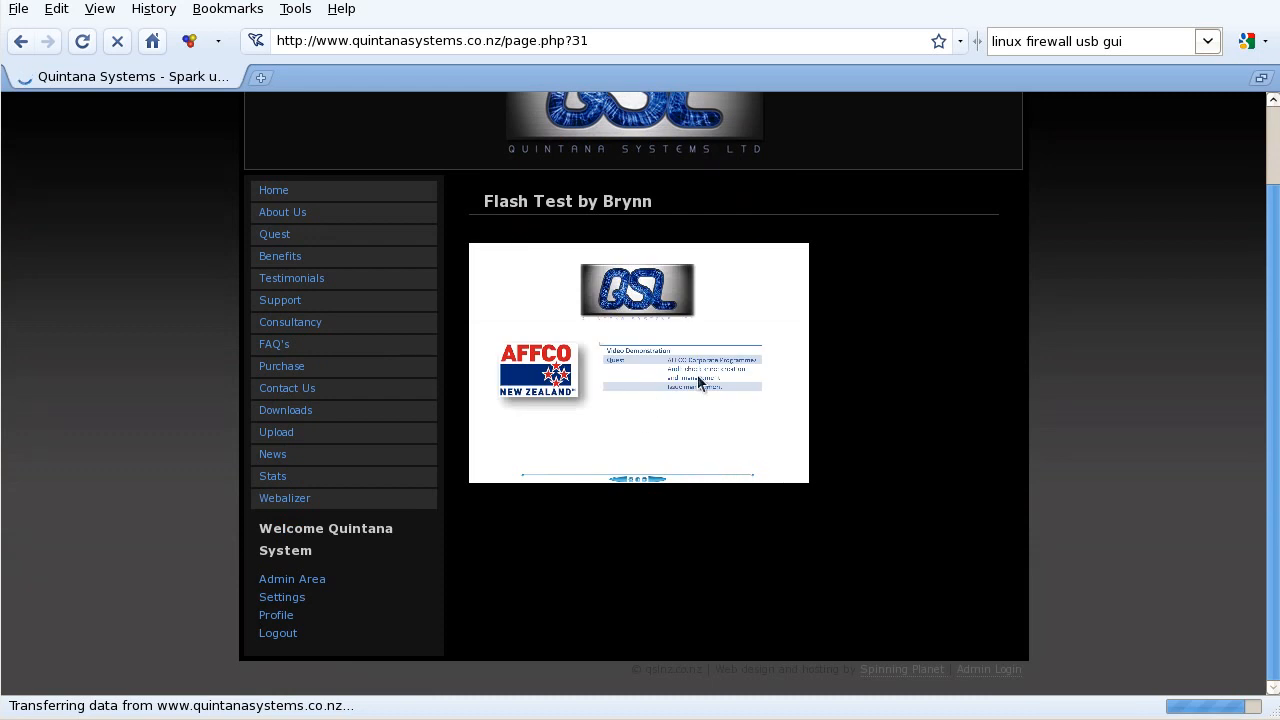
{"action": "mouse_move", "coordinate": [640, 498]}
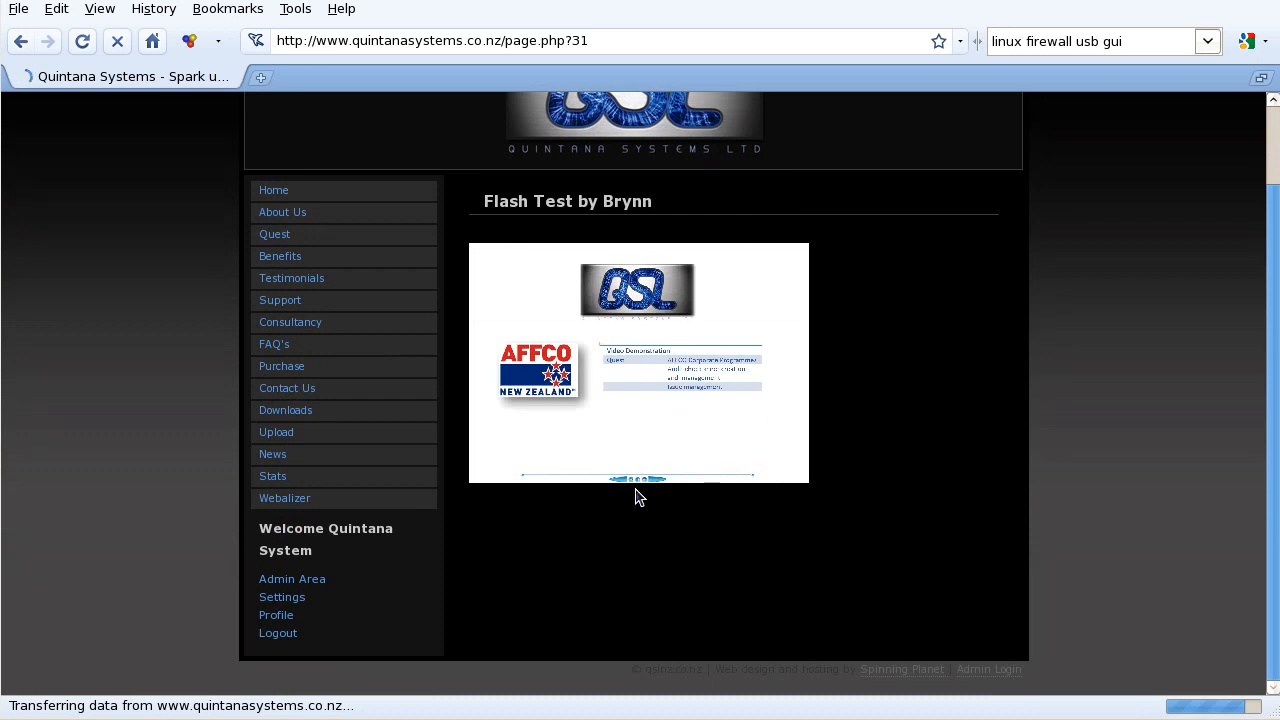